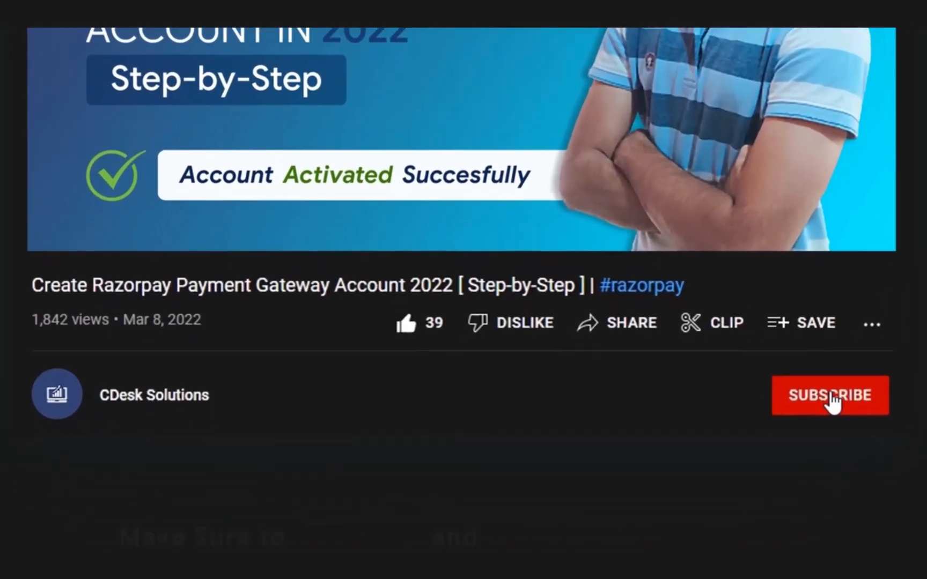
- Subscribe to the tutorial's YouTube channel from below the video
click(829, 395)
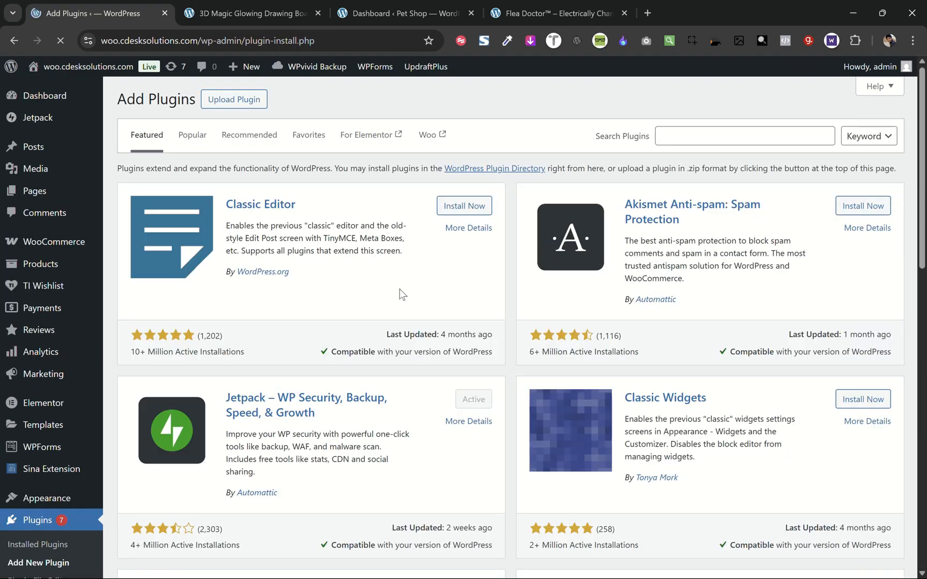
- Search the WordPress plugin directory for 'code snippets'
text(code snippets)
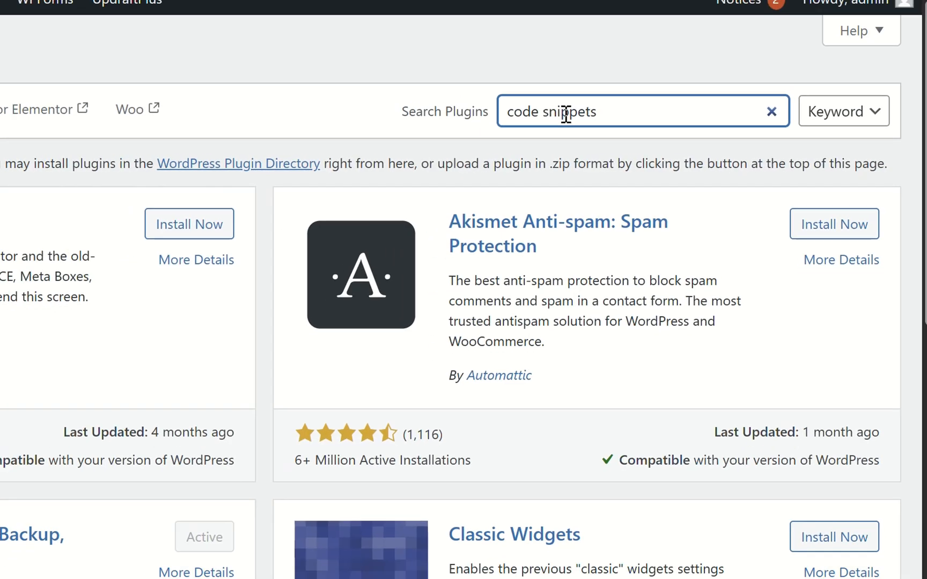
key(Enter)
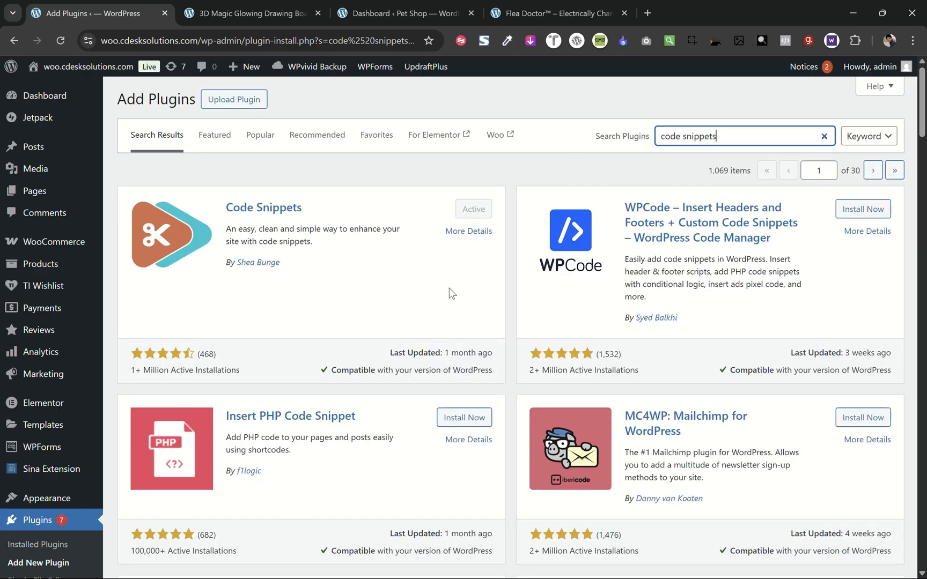
mouse_move(472, 208)
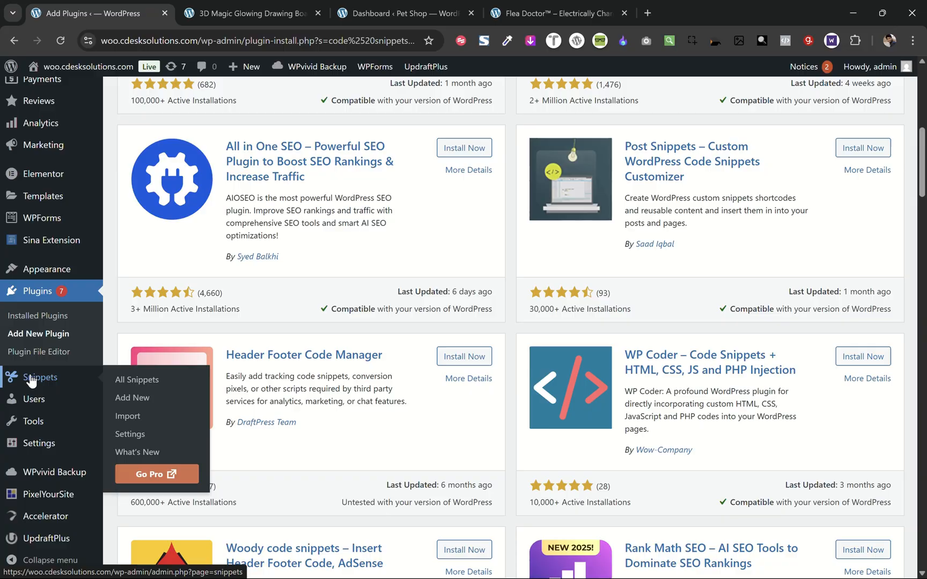
mouse_move(132, 397)
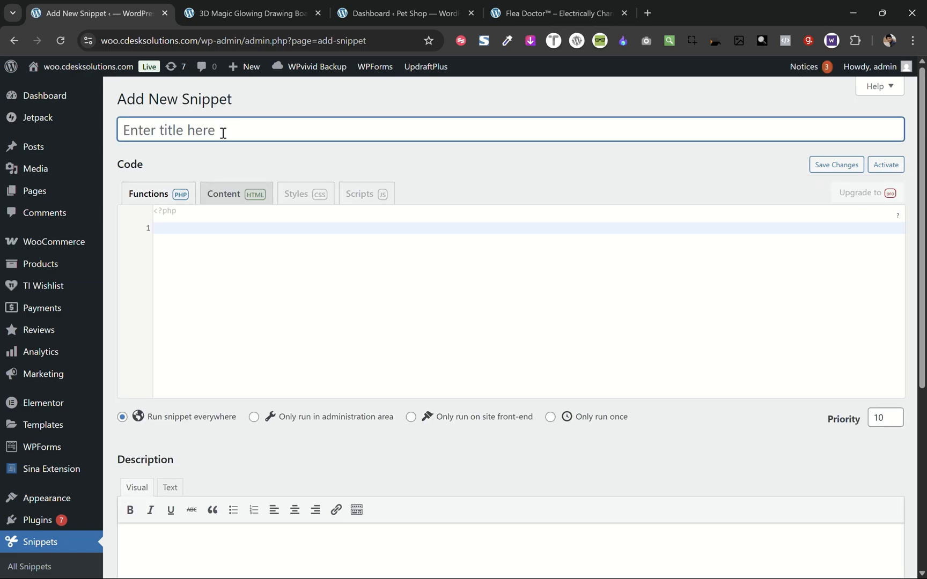
- Title the snippet 'Trust Badge', run it only on the site front-end, save and activate
text(Trust Badges)
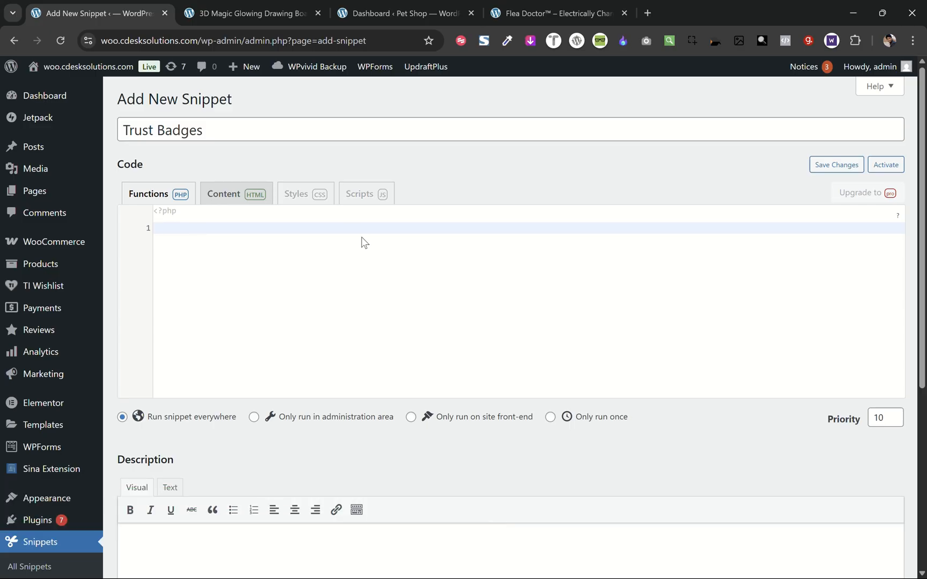
scroll(down, 3)
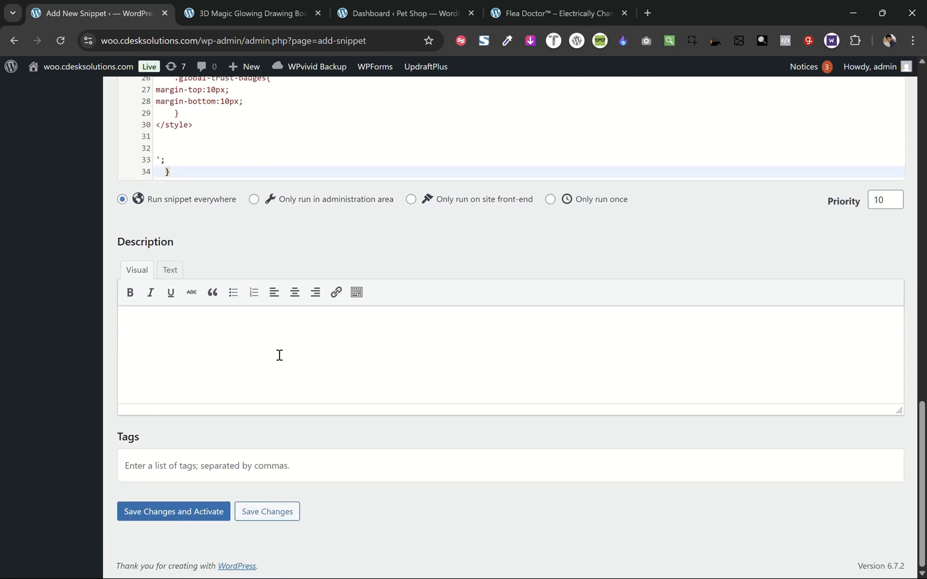
mouse_move(508, 204)
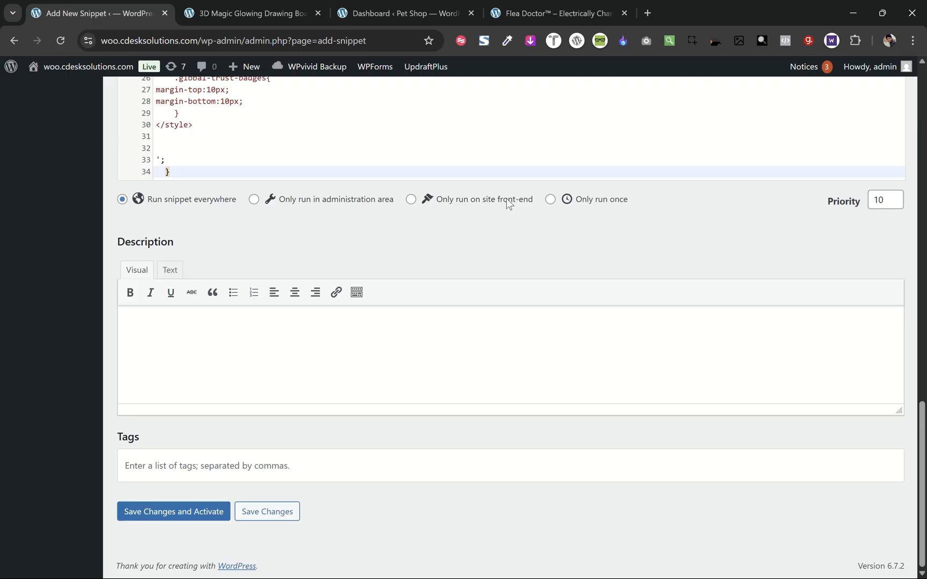
click(410, 199)
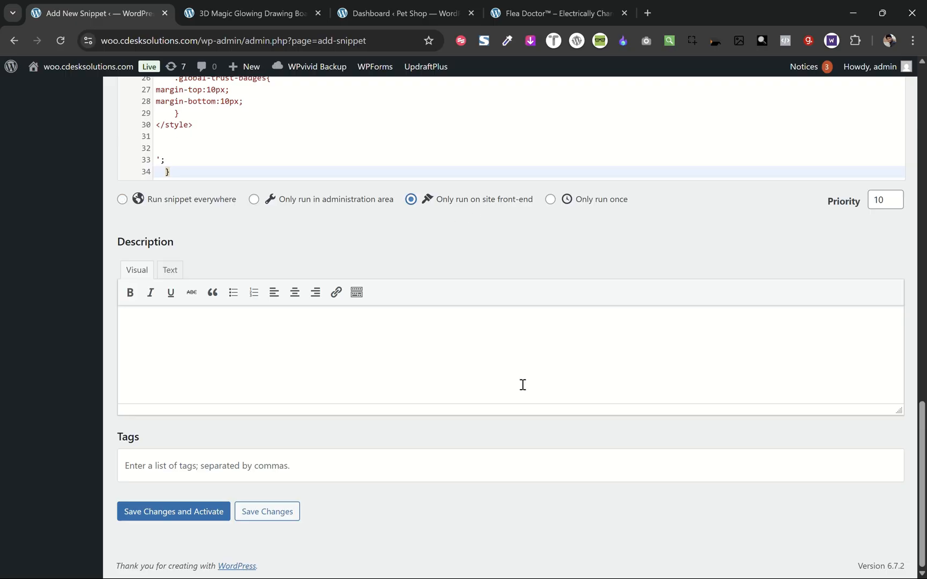
click(173, 511)
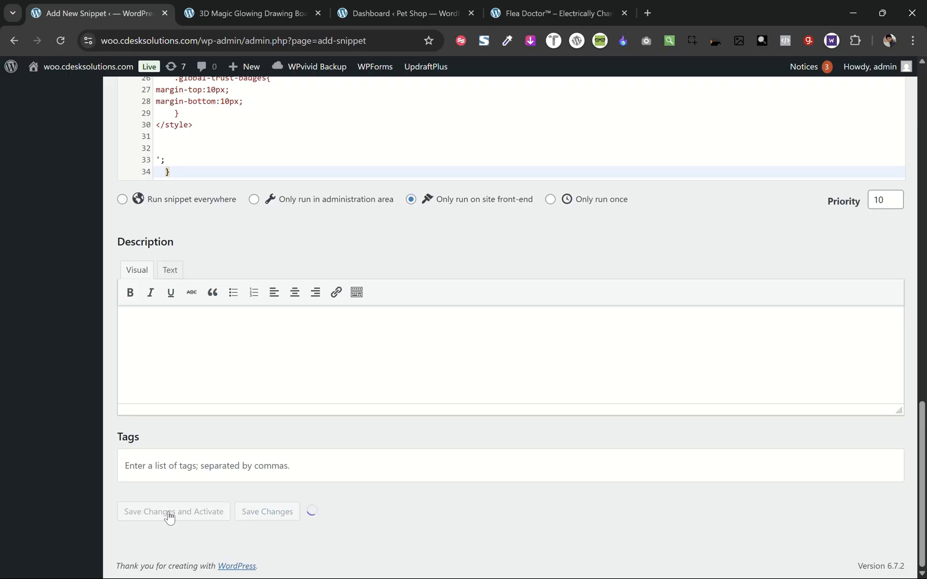
click(173, 511)
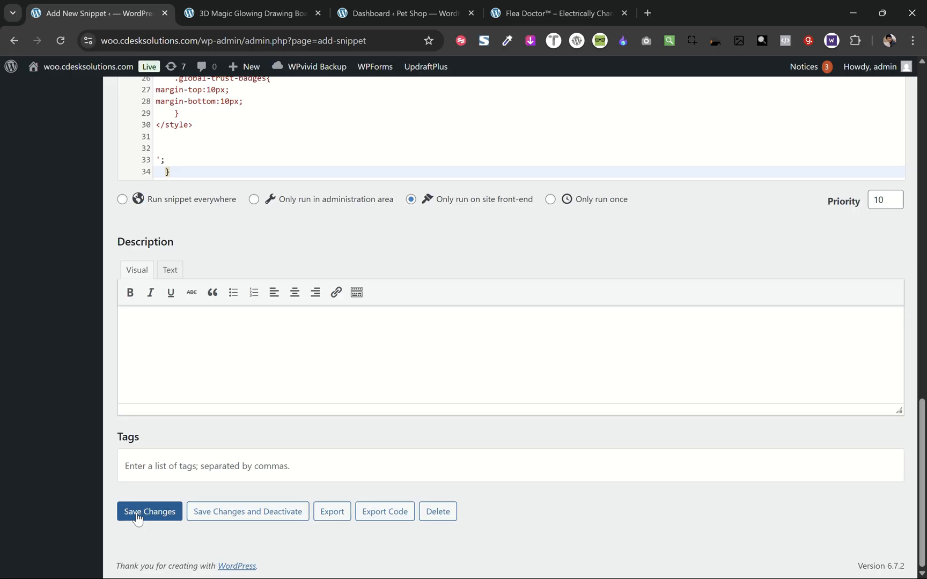
click(248, 13)
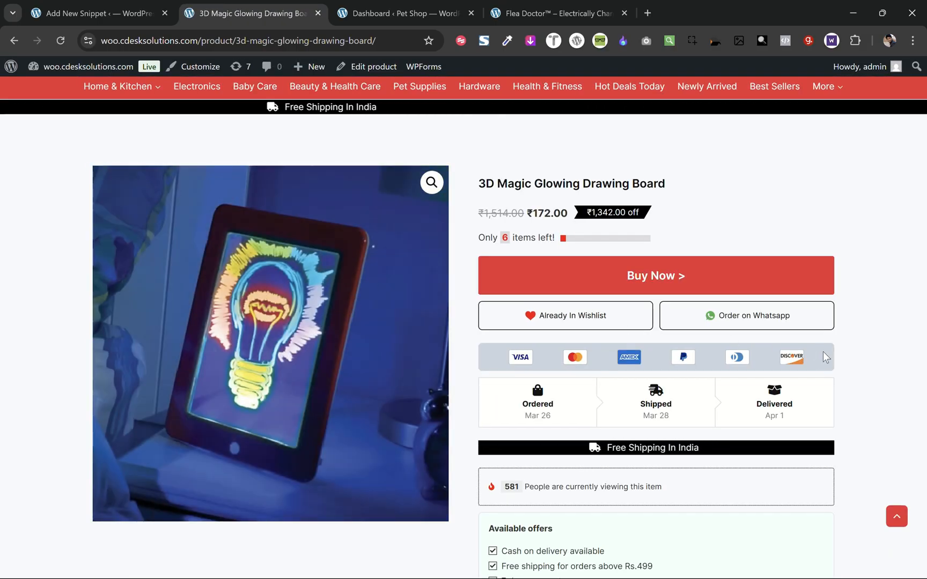
- Scroll the drawing board product page to check the badges, then return to the snippet
scroll(down, 3)
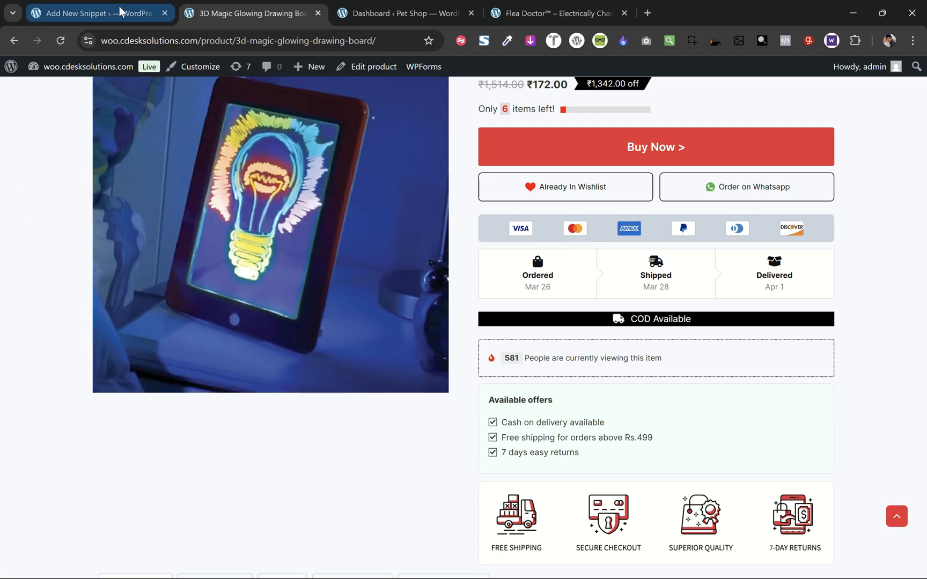
click(88, 13)
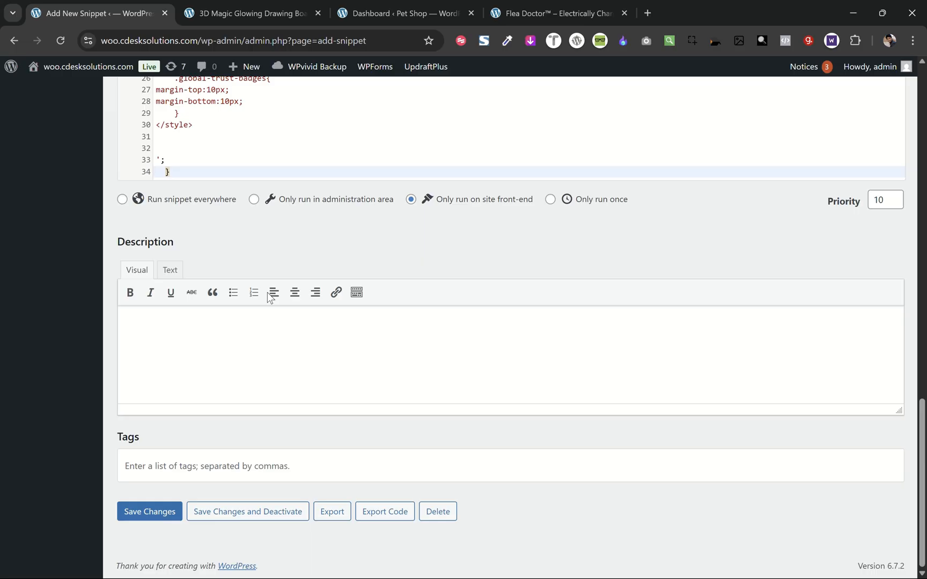
- Set the badge background-color to black, save, and view the drawing board product page
scroll(up, 3)
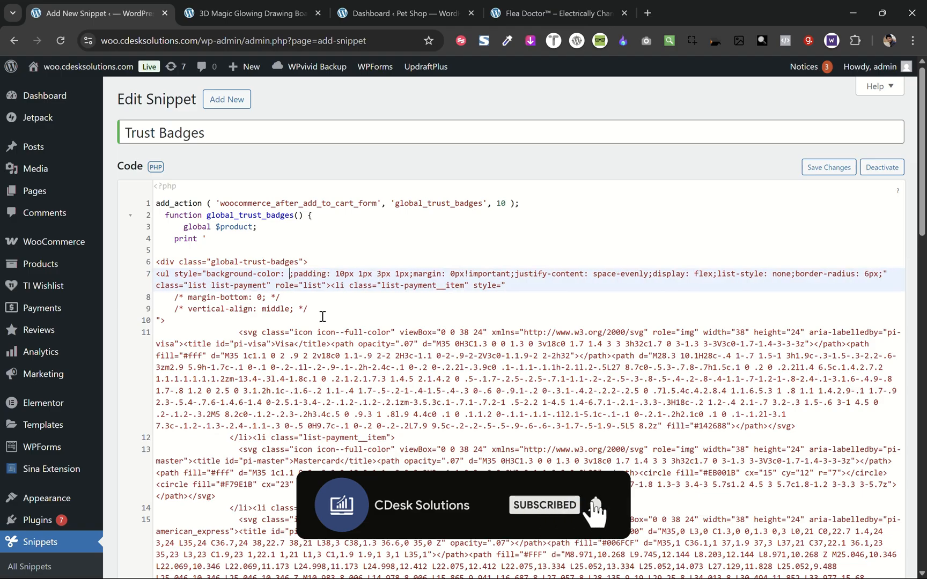
text(black)
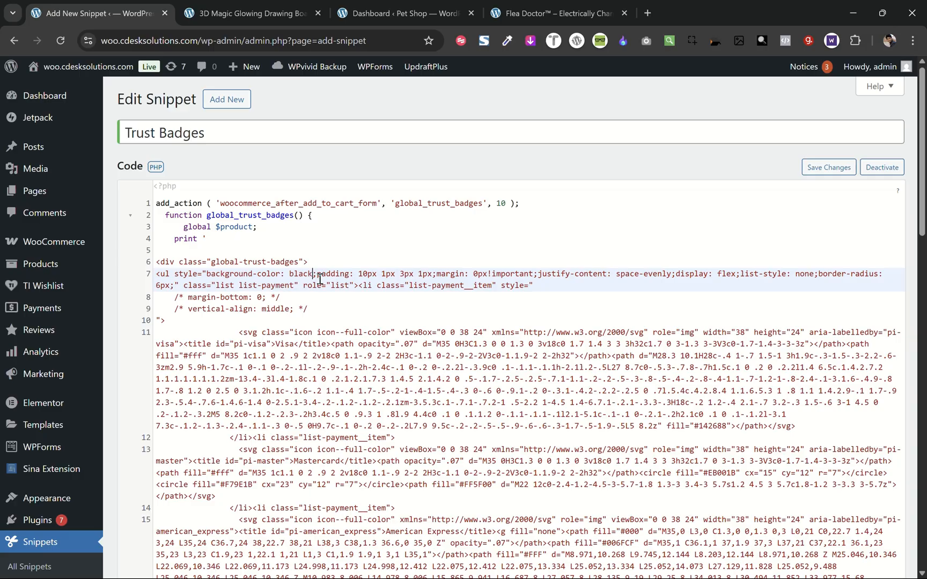
click(249, 13)
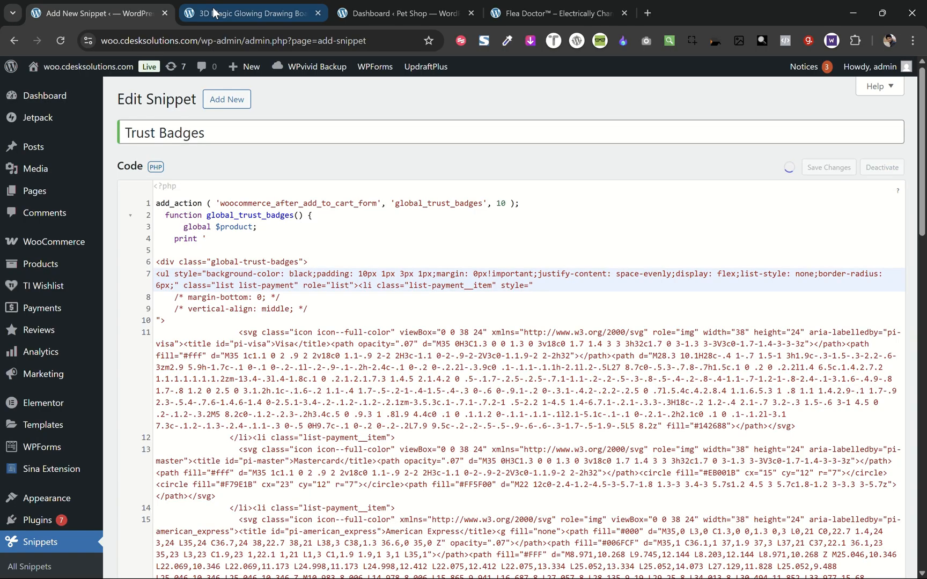
mouse_move(250, 12)
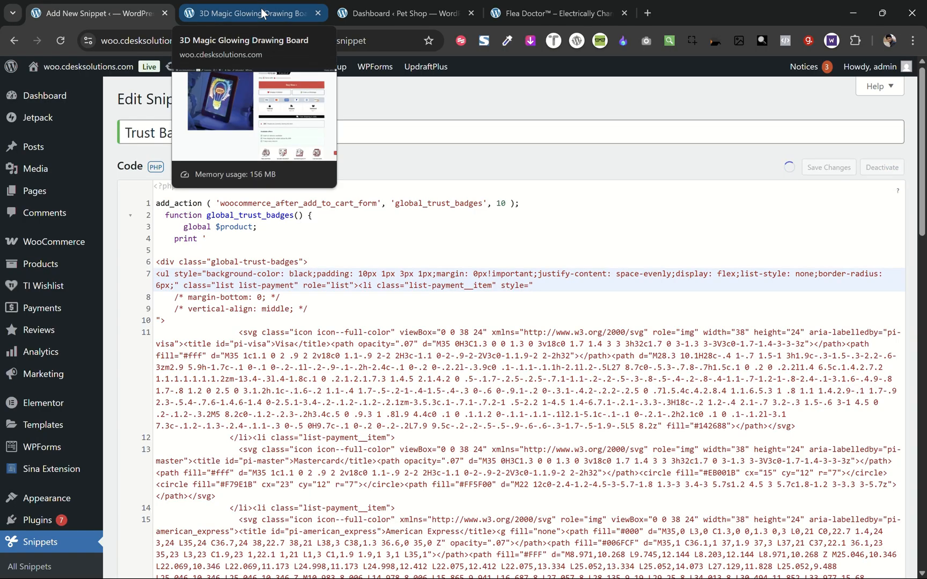
click(248, 13)
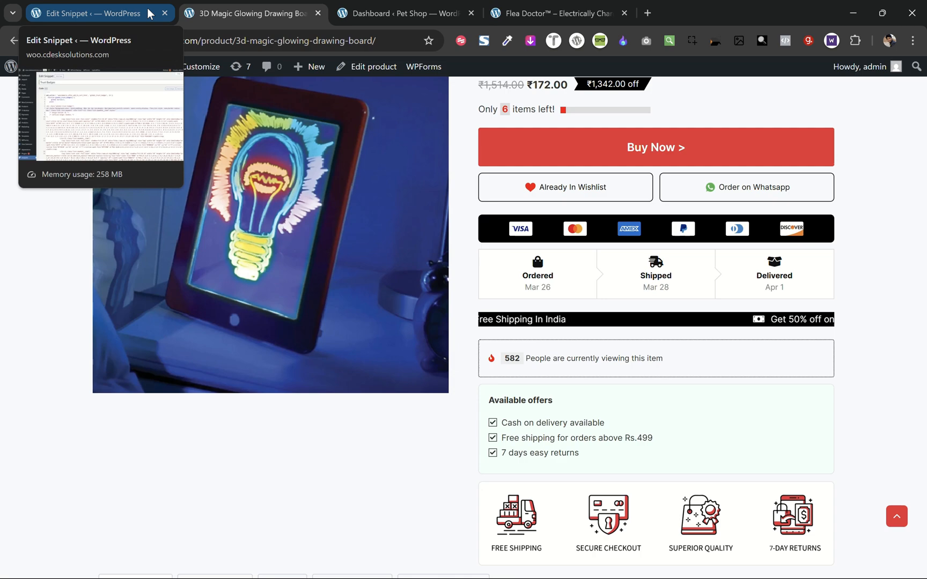
- Switch between the snippet editor and product page to check the light grey badge background
click(88, 13)
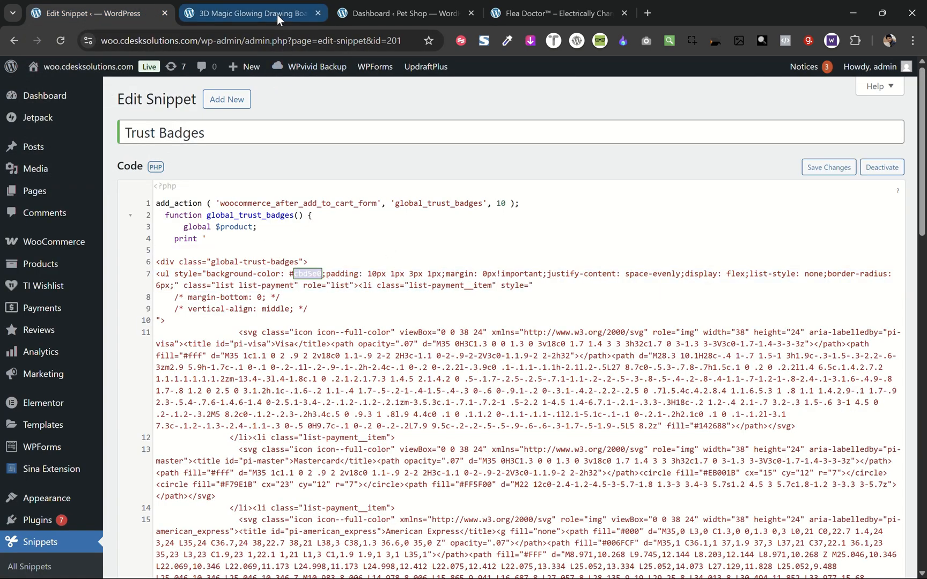
click(249, 13)
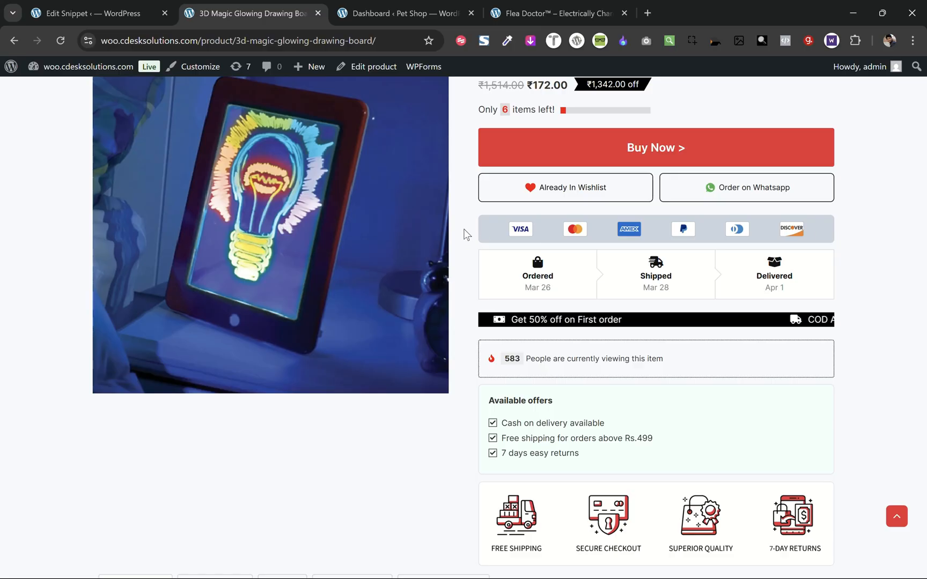
click(405, 12)
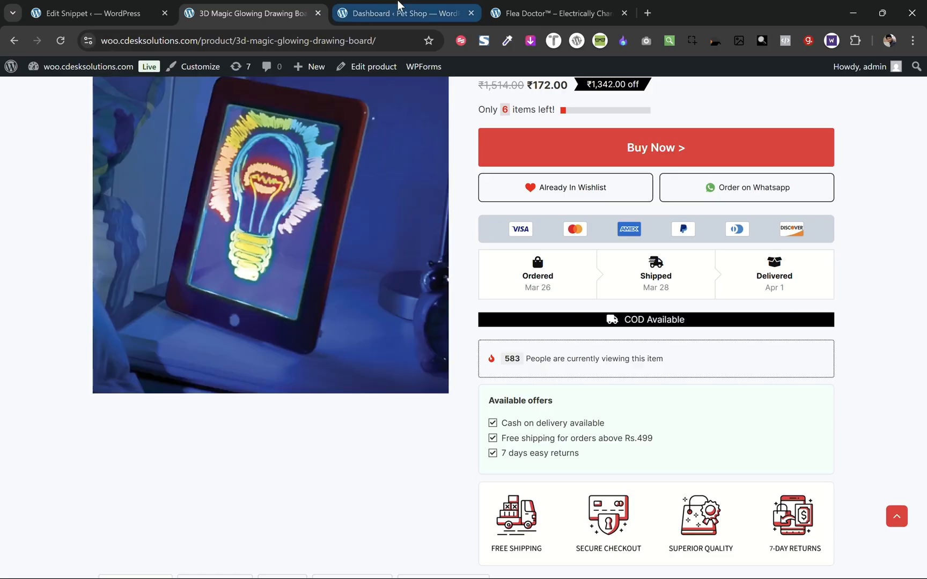
- On the Pet Shop dashboard, start a new WPCode snippet from Add Snippet
click(406, 12)
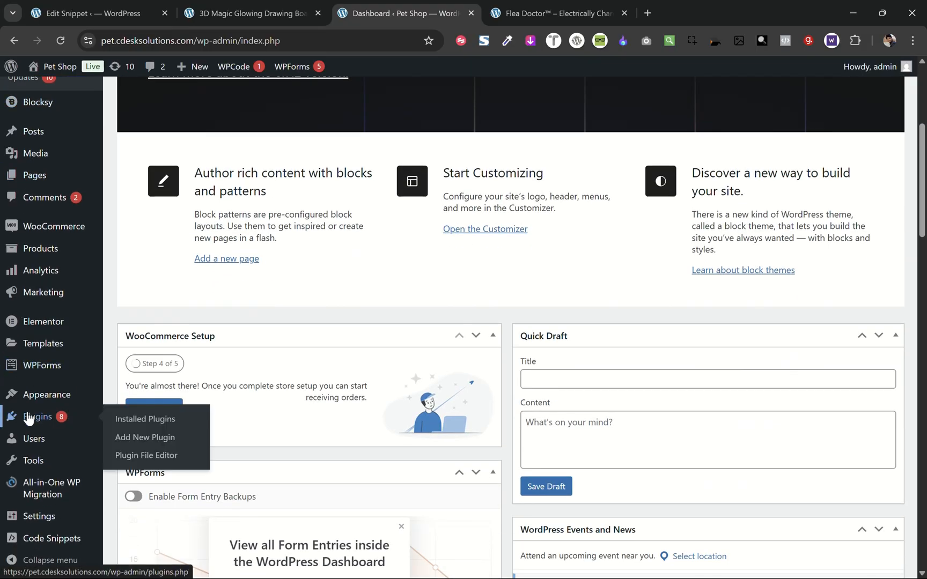
mouse_move(52, 538)
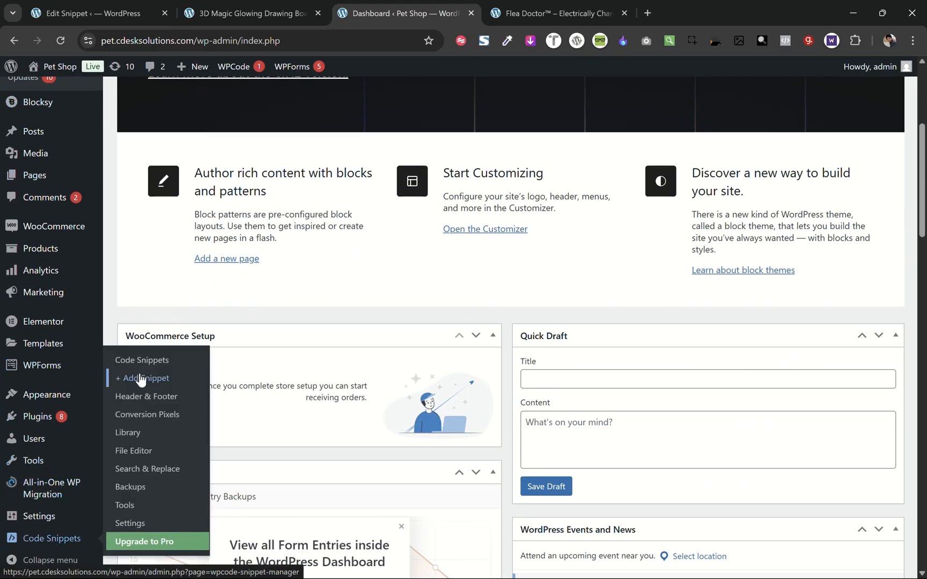
click(141, 378)
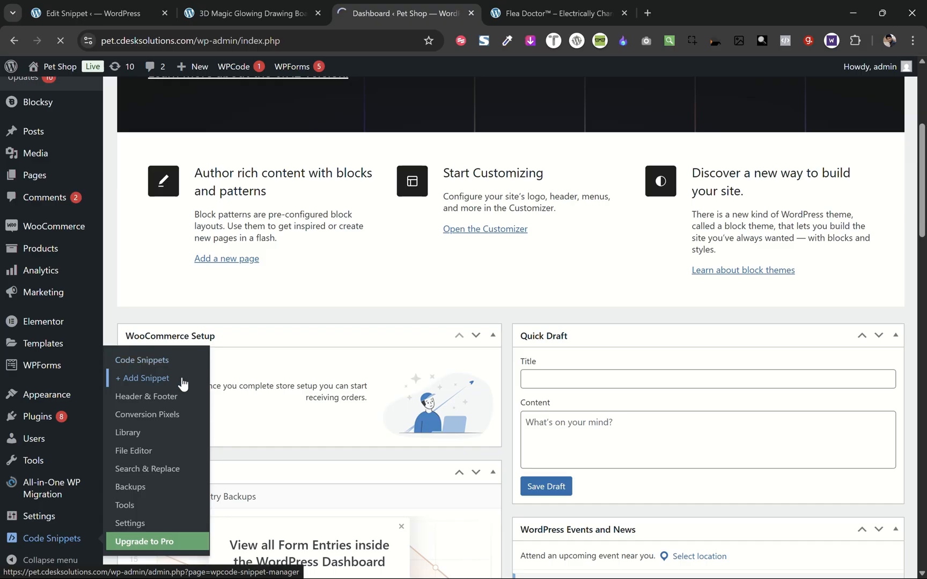
click(144, 378)
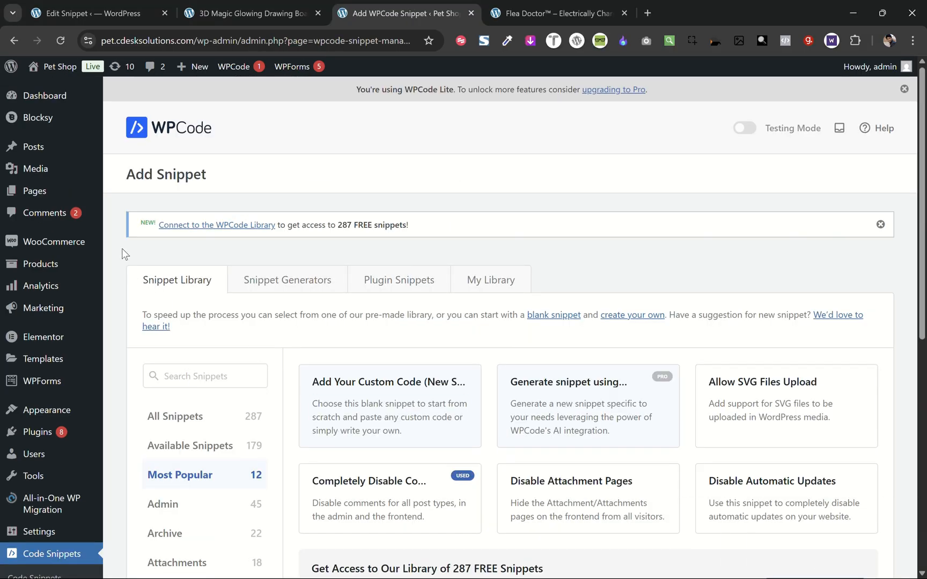
mouse_move(389, 408)
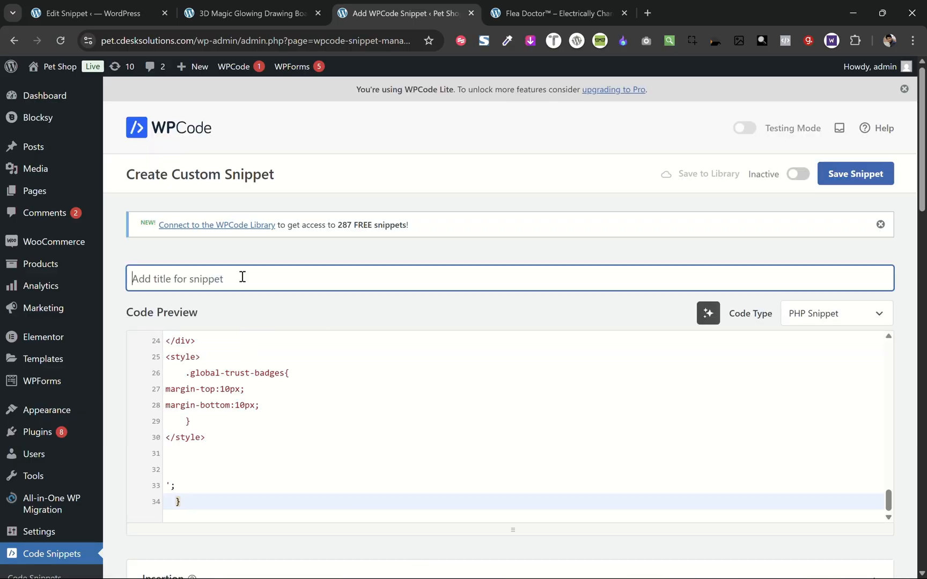
- Name the WPCode snippet 'Trust badges', save it active, and go to Flea Doctor
text(Trust ba)
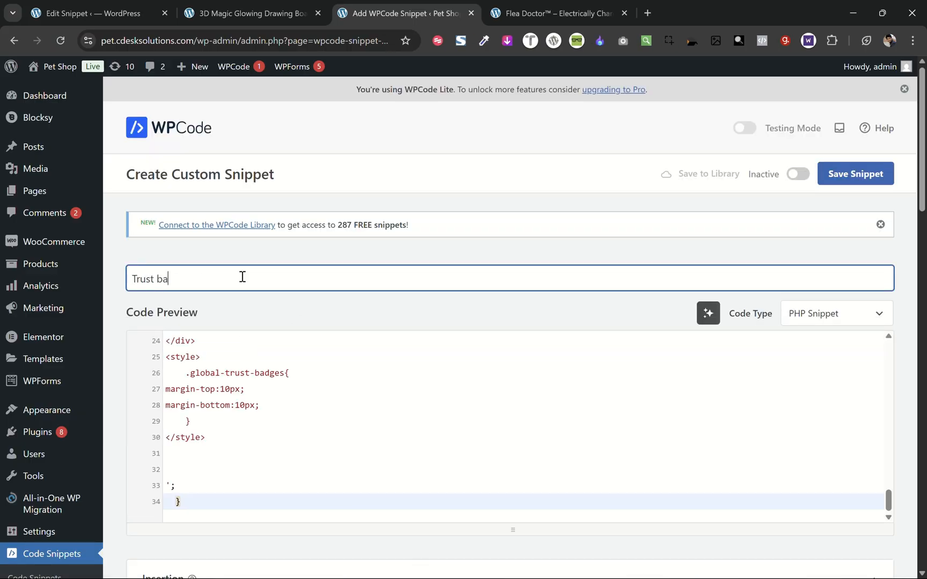
text(dges)
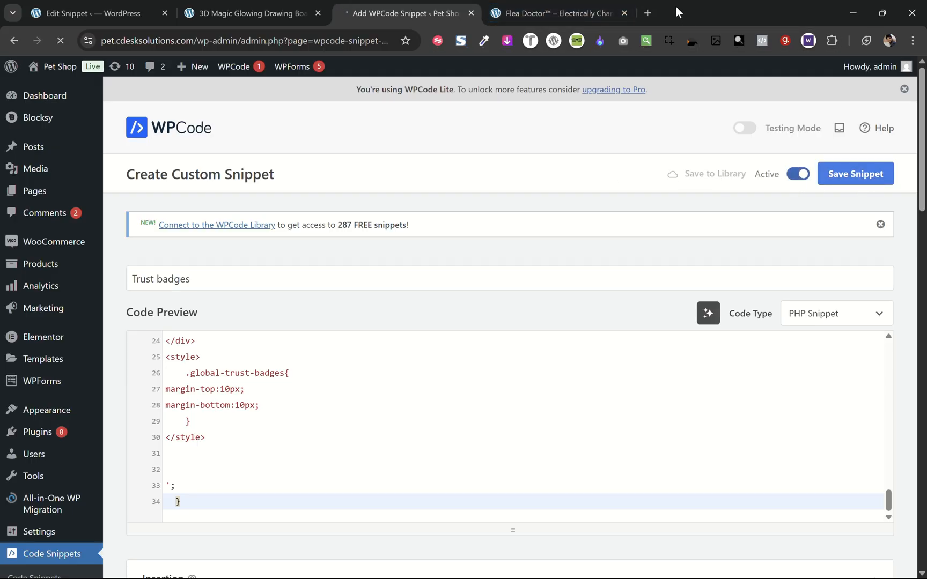
click(854, 174)
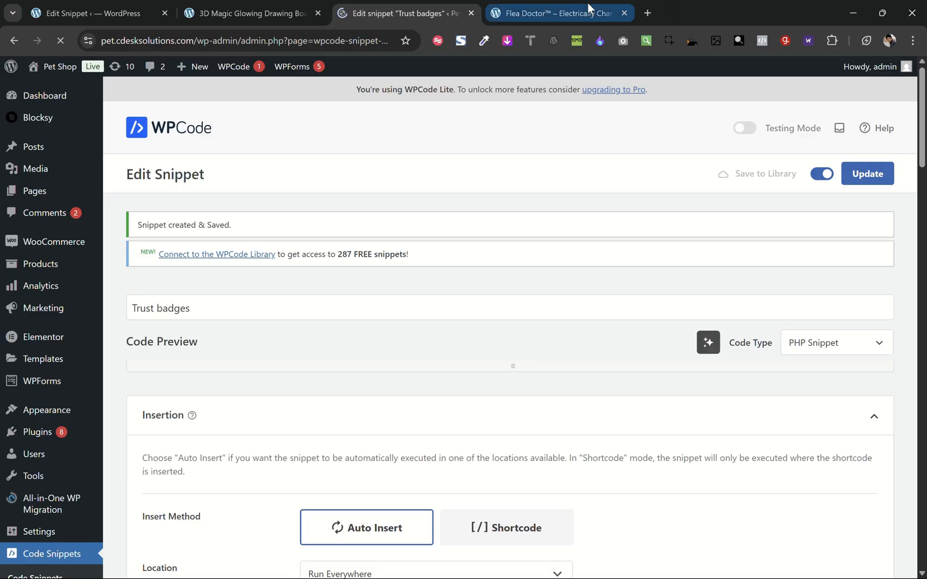
click(555, 13)
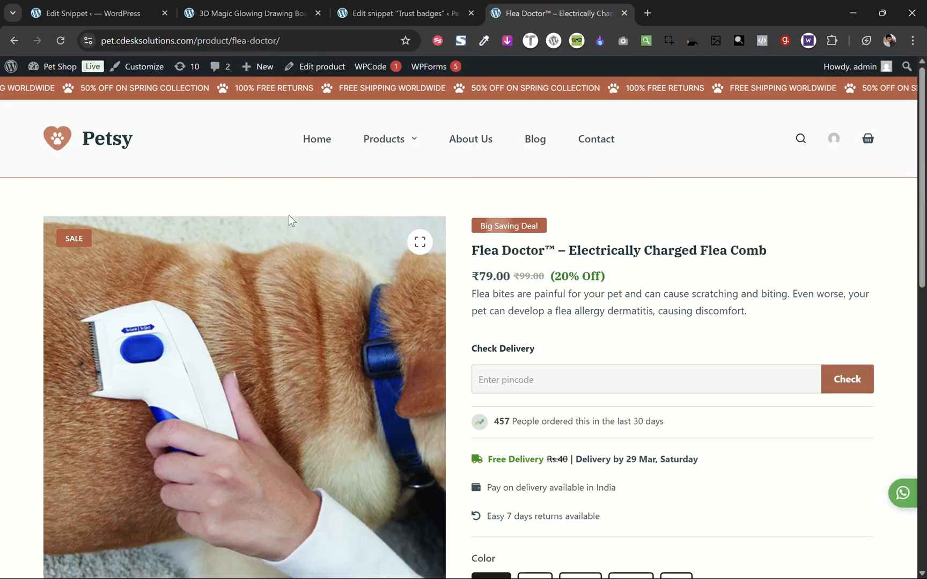
- Scroll down the Flea Doctor product page to the payment badges below Add to cart
scroll(down, 3)
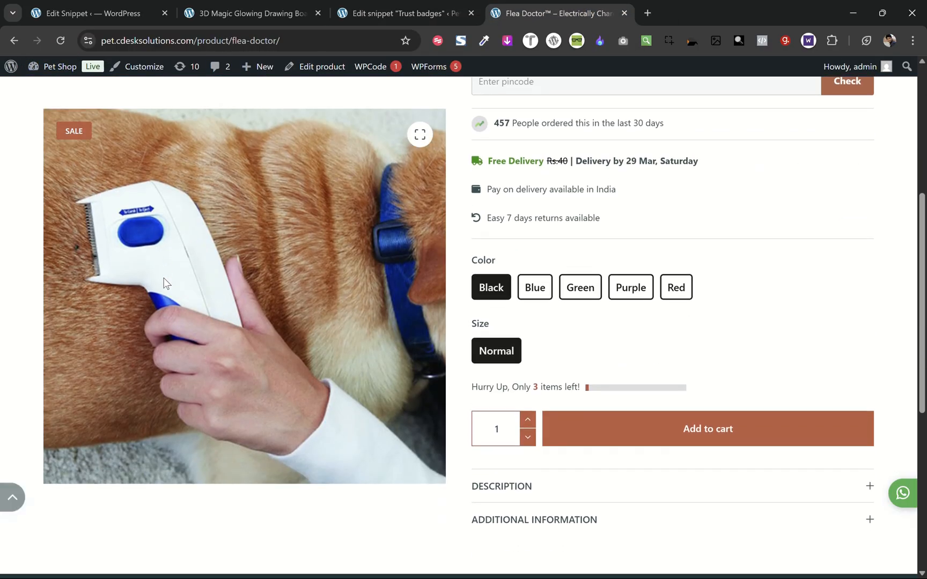
scroll(down, 3)
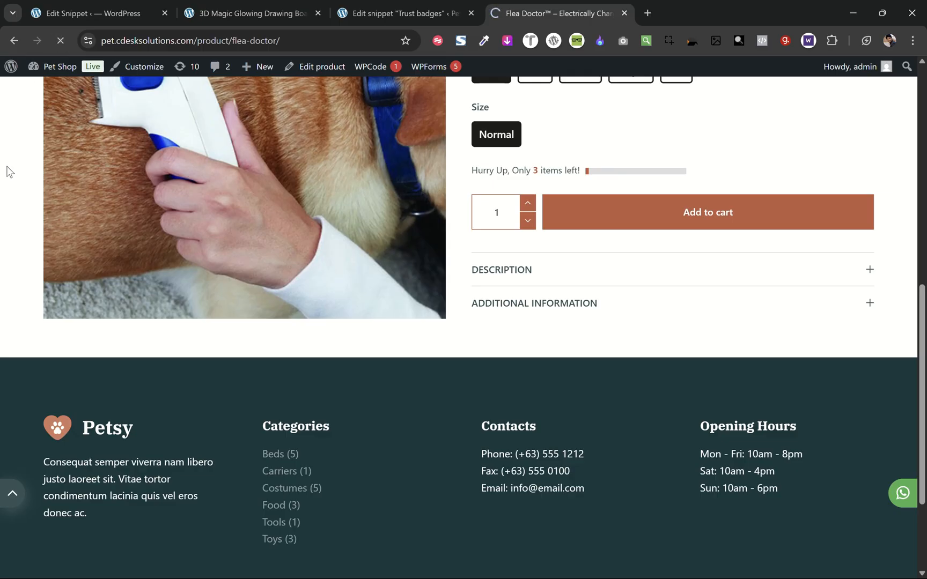
scroll(down, 3)
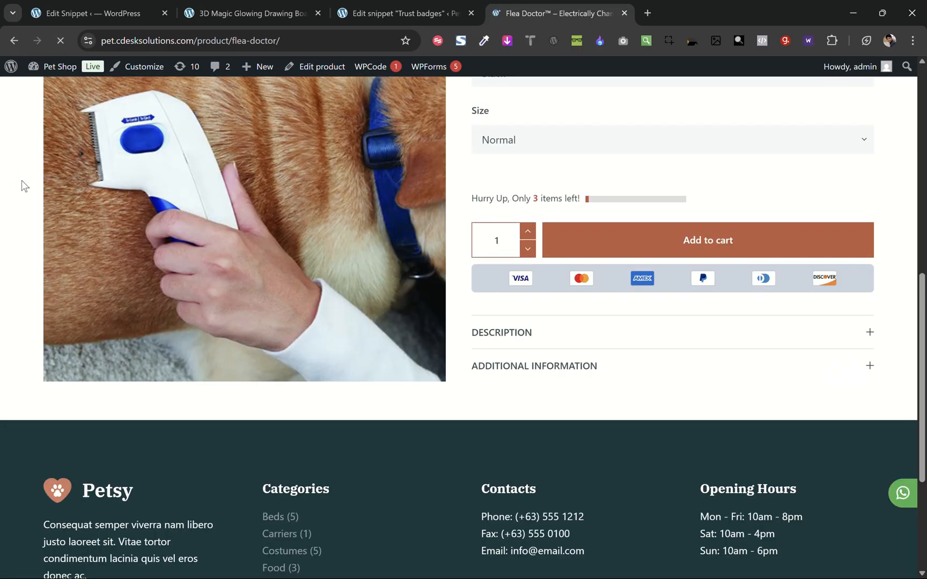